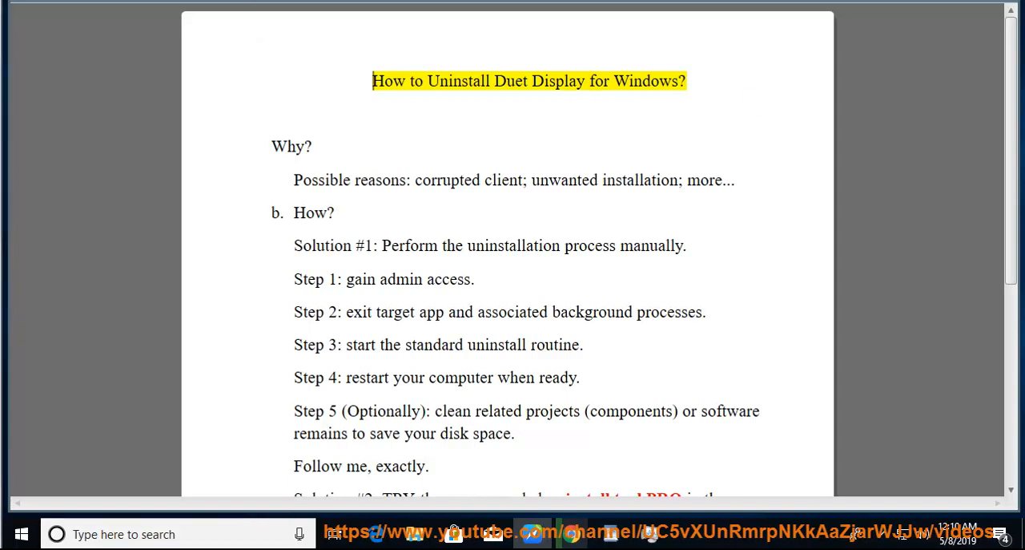
Review the WordPad uninstall guide: reasons, manual steps on exiting processes and cleaning leftovers, and the alternative solution
double_click(647, 80)
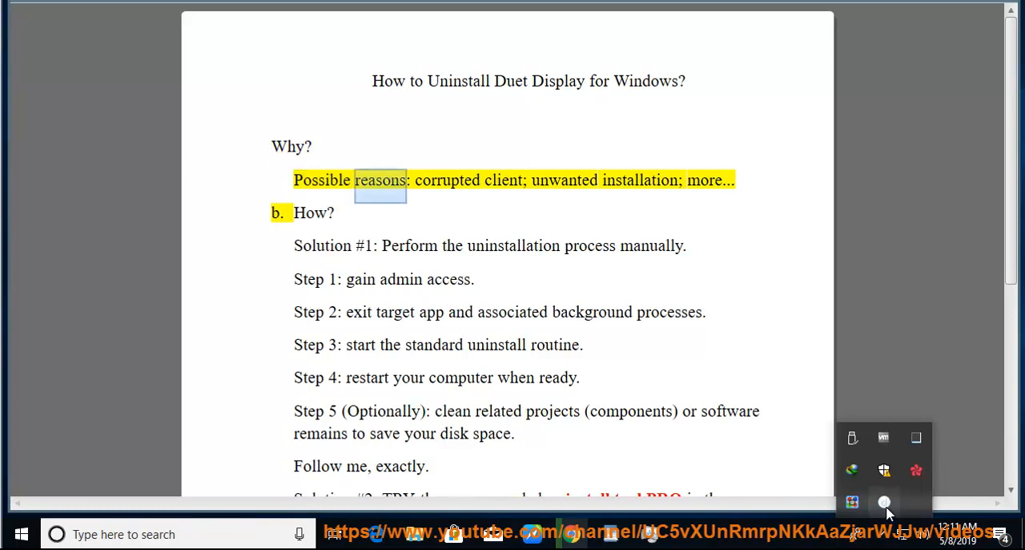
click(884, 501)
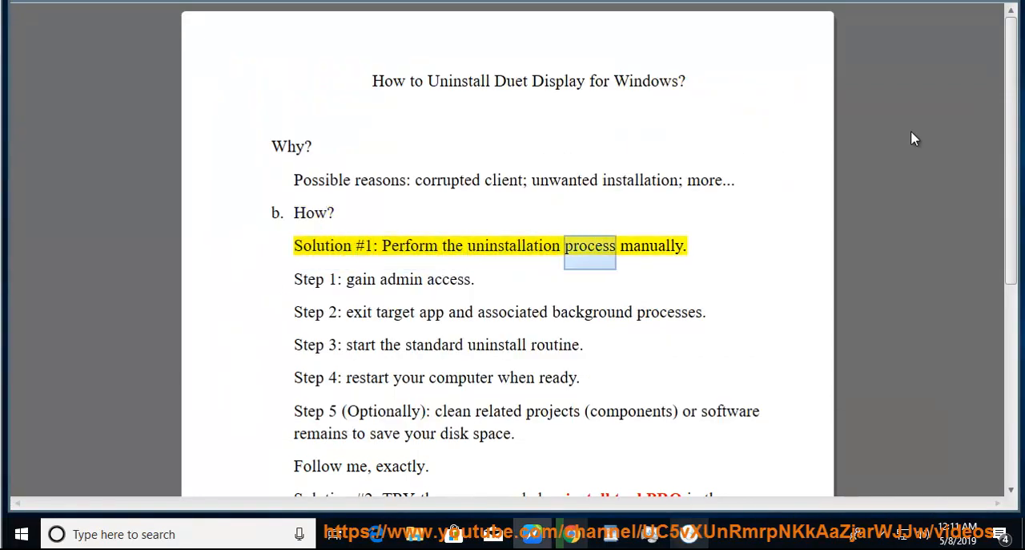
click(334, 279)
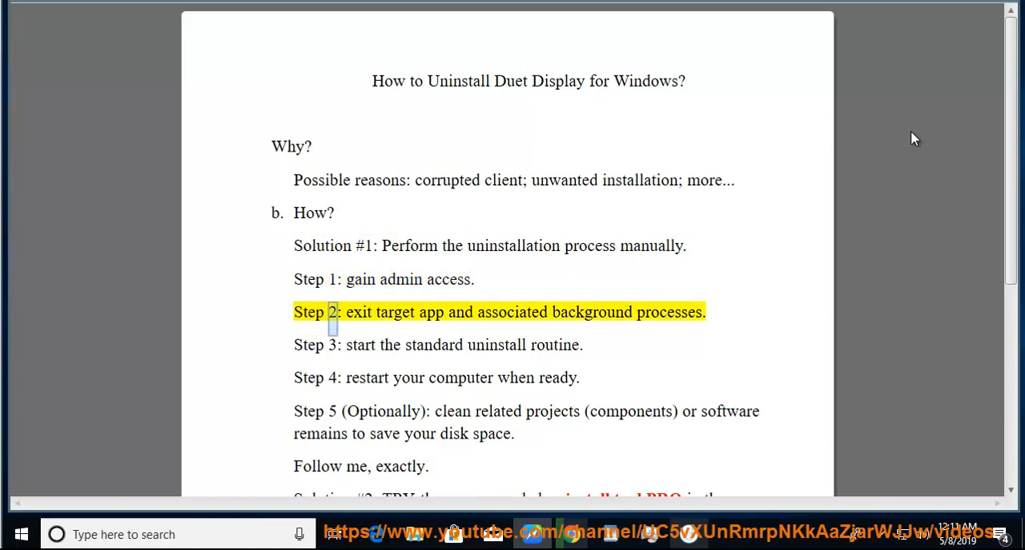
double_click(591, 313)
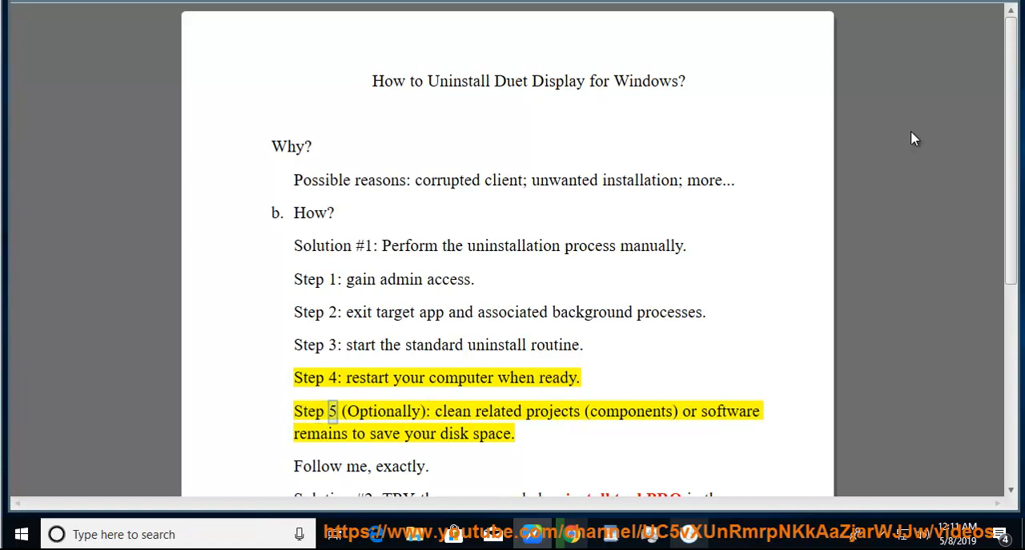
double_click(632, 410)
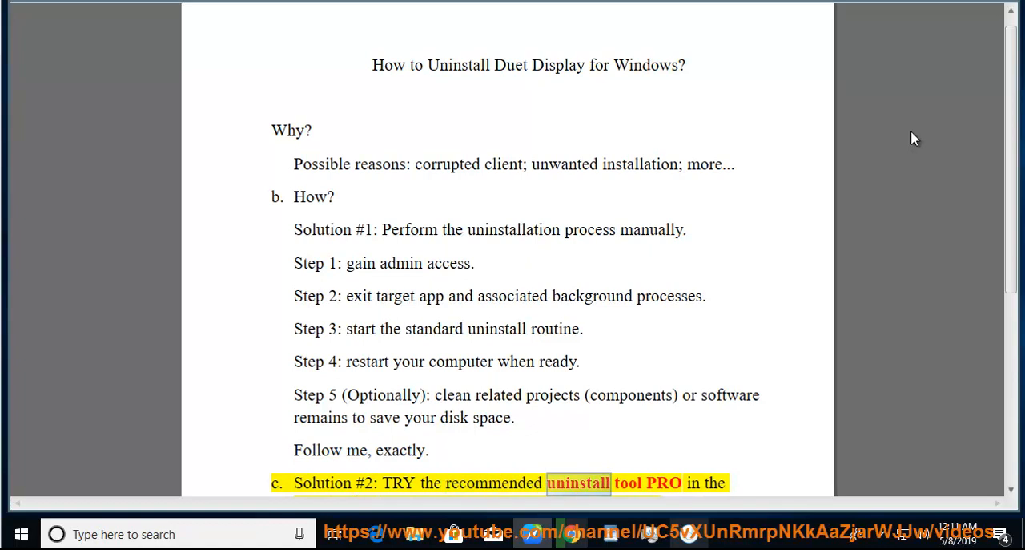
scroll(down, 3)
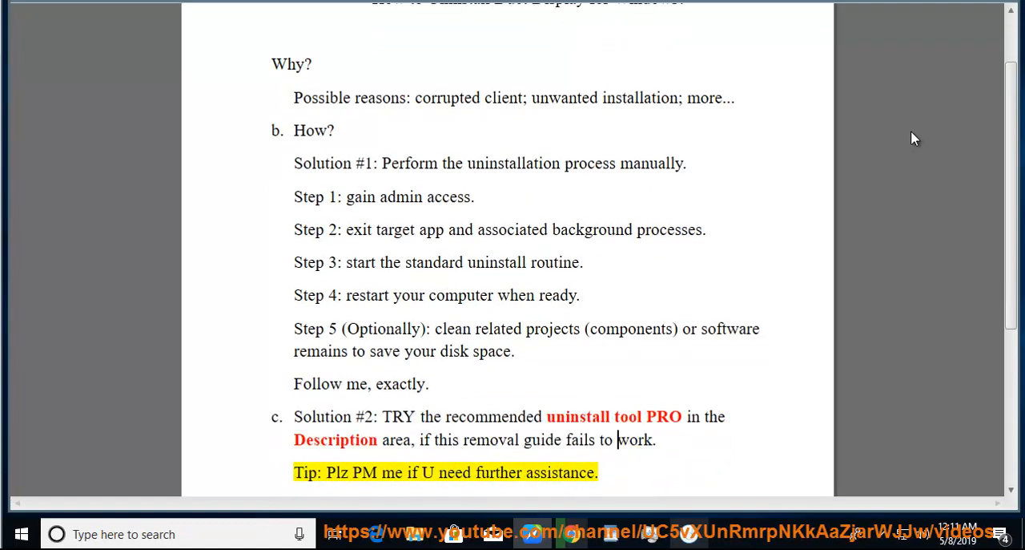
double_click(561, 471)
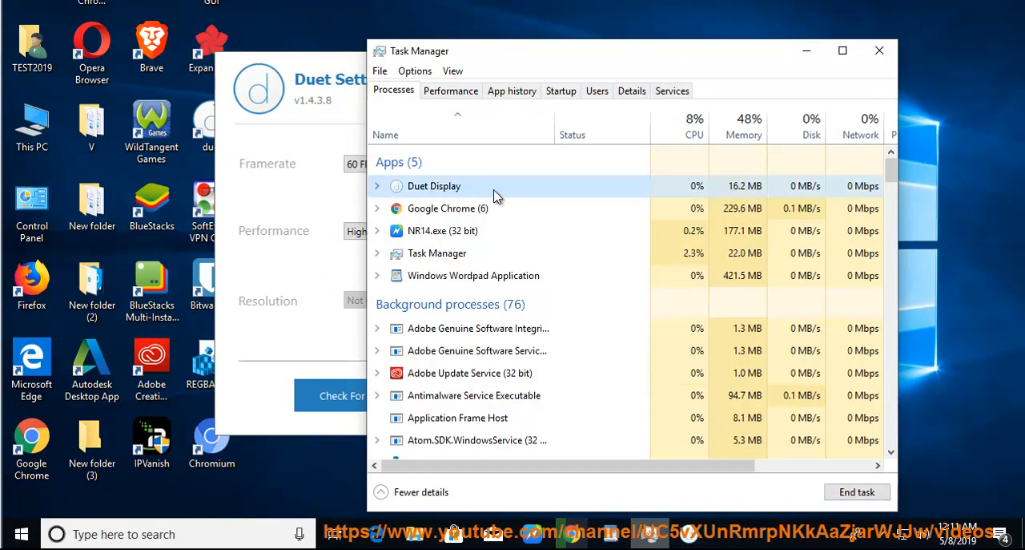
From the Duet Display process in Task Manager, go to its install folder via Open file location
right_click(434, 186)
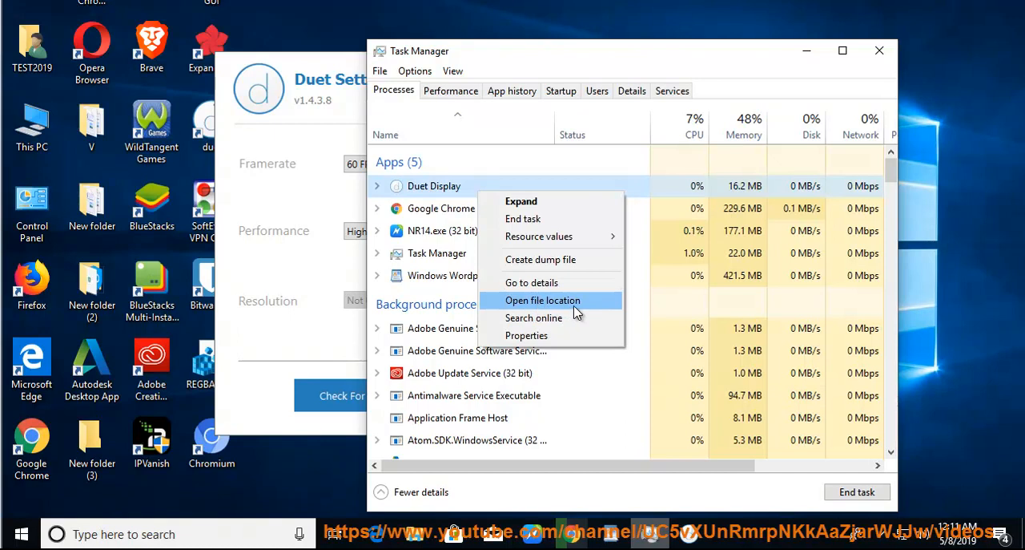
click(541, 300)
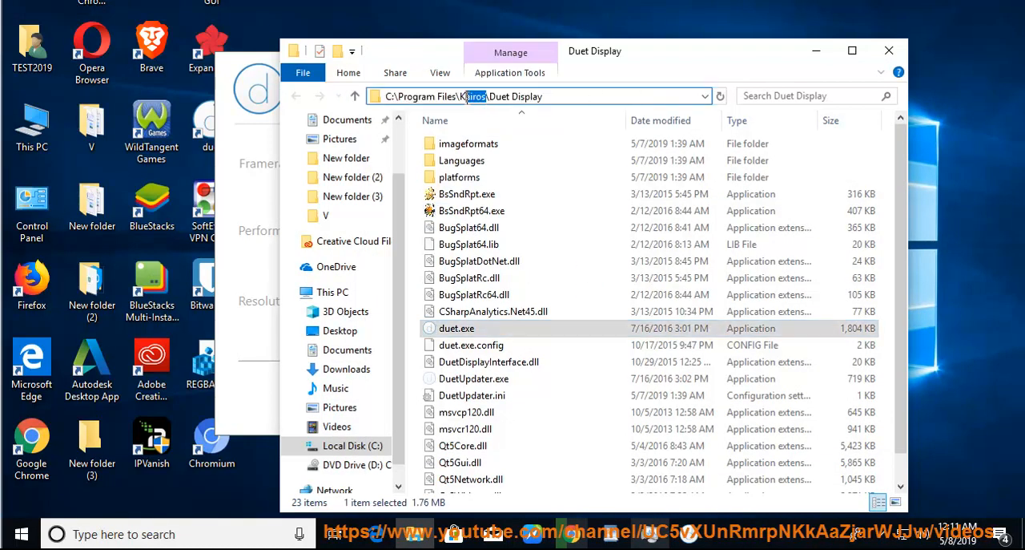
Copy the Duet Display install folder path from the File Explorer address bar
right_click(472, 96)
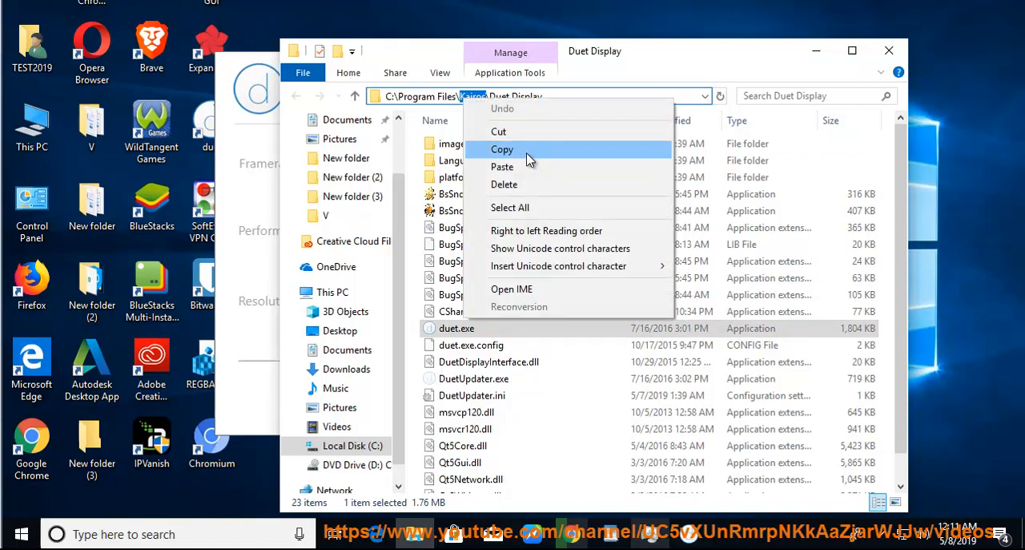